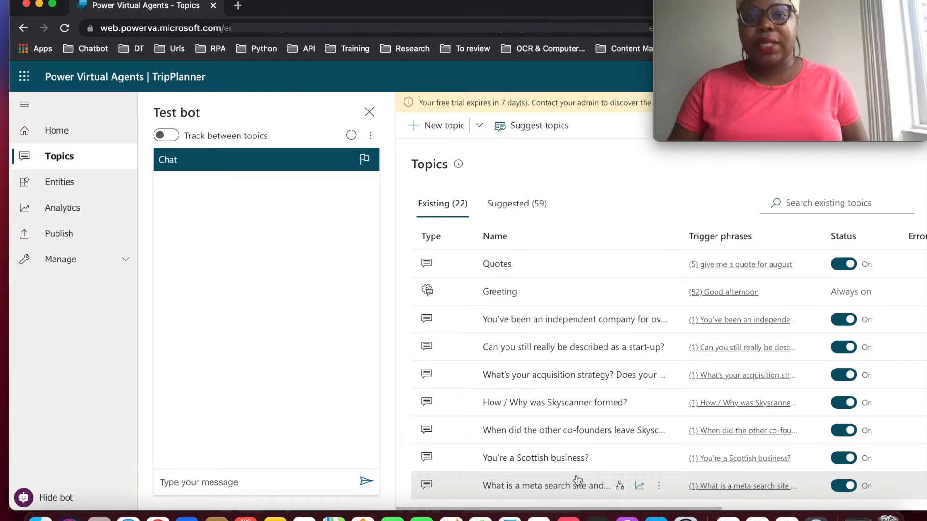
# Step: Send the greeting "howdy" to the test bot
pyautogui.click(265, 482)
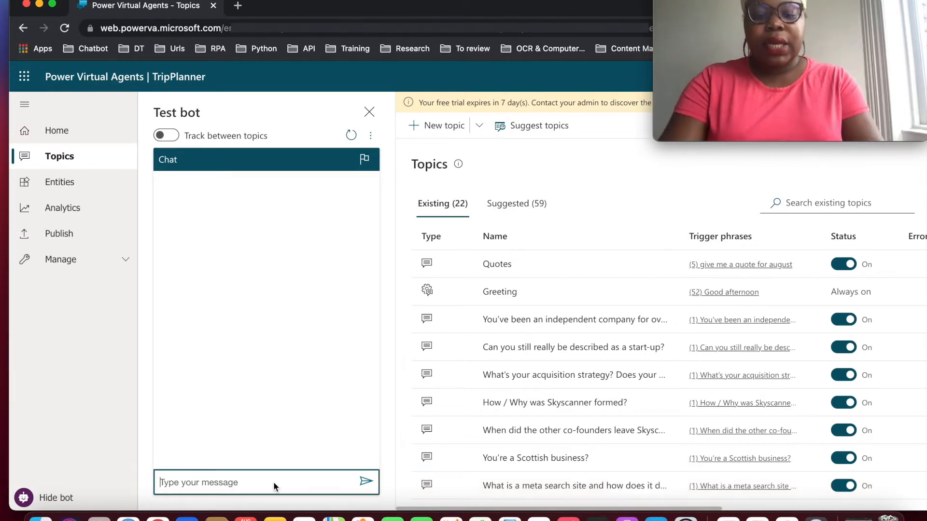
pyautogui.write('h')
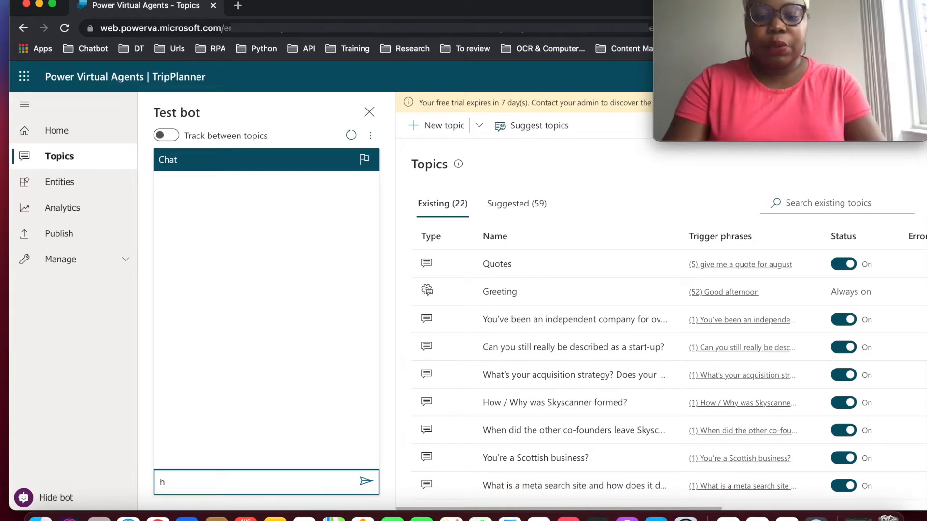
pyautogui.write('owdy')
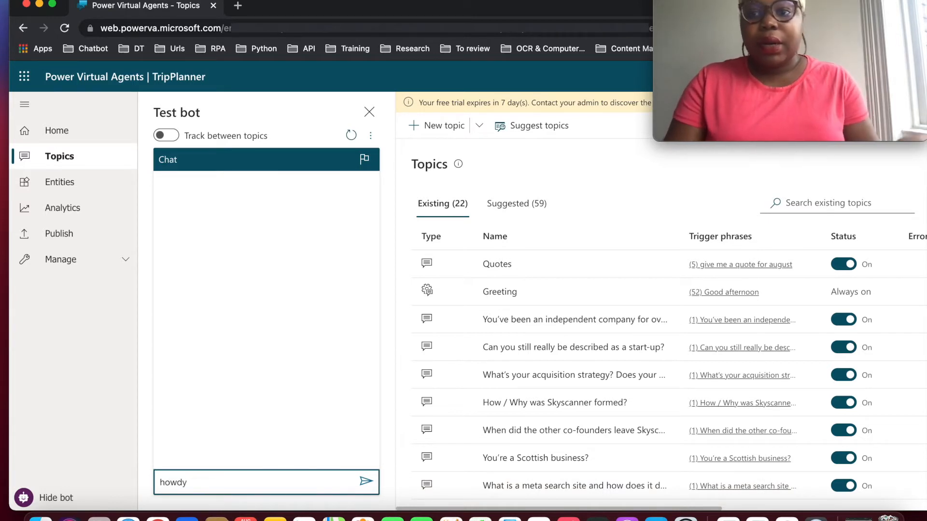
pyautogui.click(365, 483)
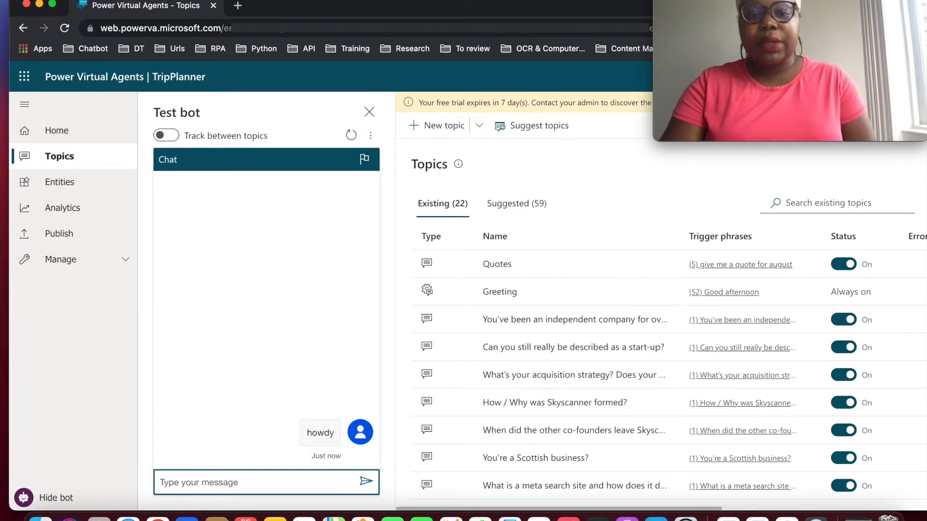
# Step: Answer the bot's name question with "Tolani"
pyautogui.click(365, 481)
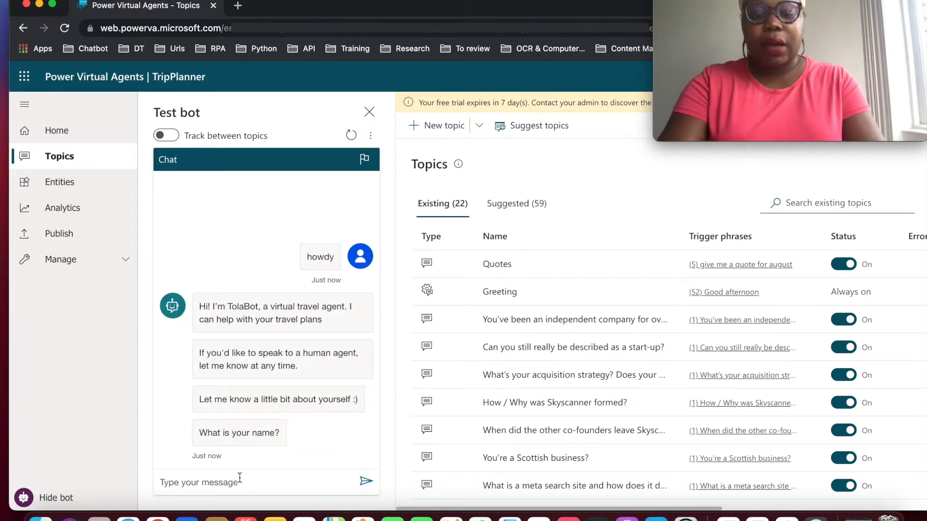
pyautogui.write('Tolani')
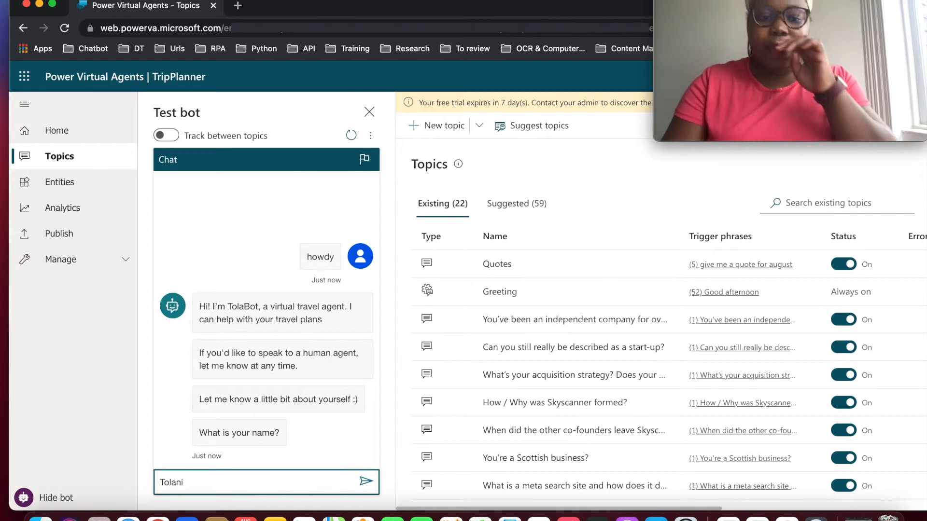
pyautogui.click(366, 482)
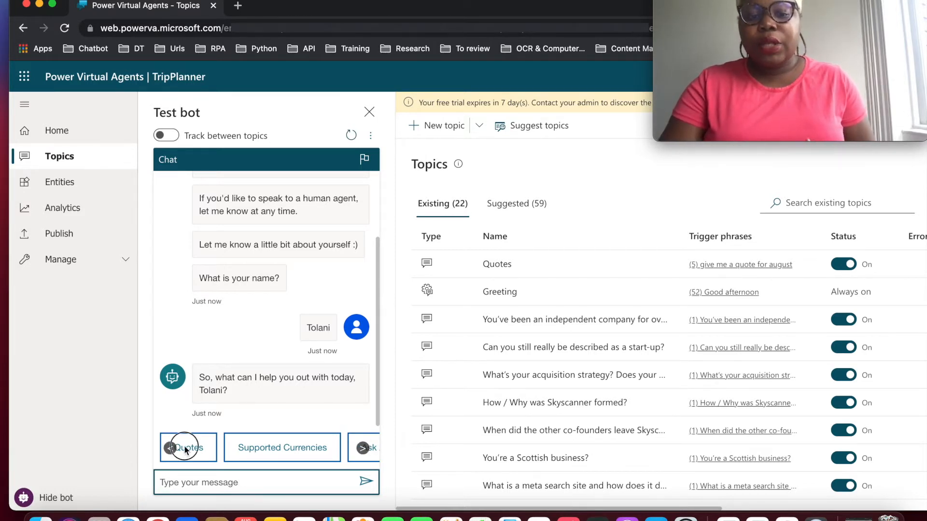
# Step: Choose the Quotes suggested action so the bot asks for the departure location
pyautogui.click(187, 446)
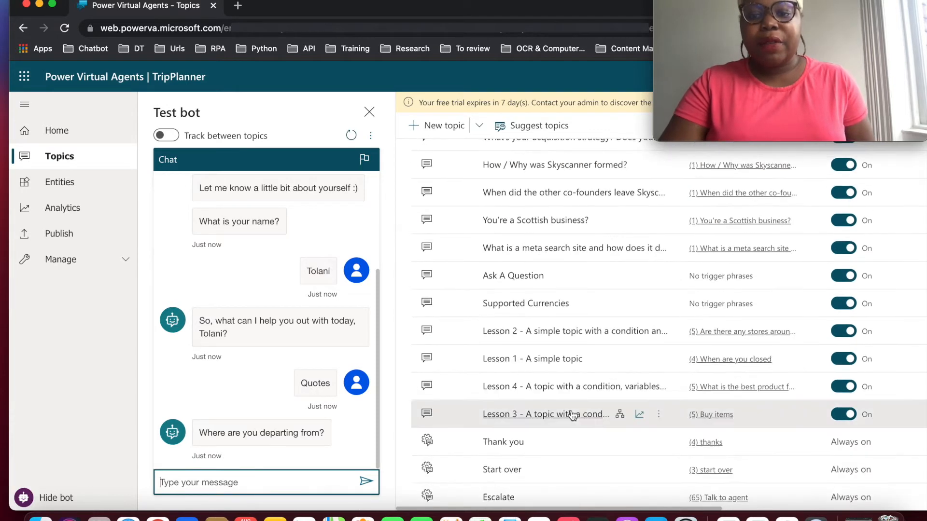
pyautogui.scroll(-3)
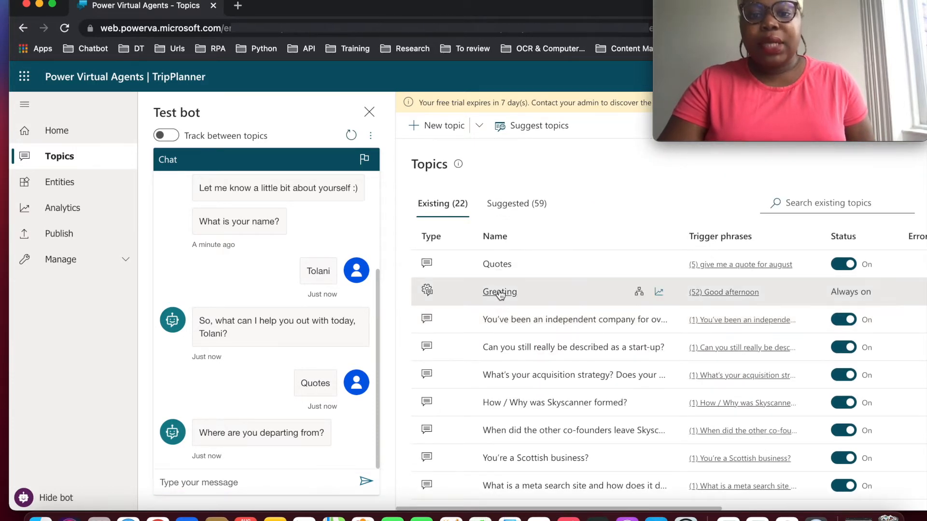
# Step: Go to the Greeting topic's authoring canvas
pyautogui.click(499, 292)
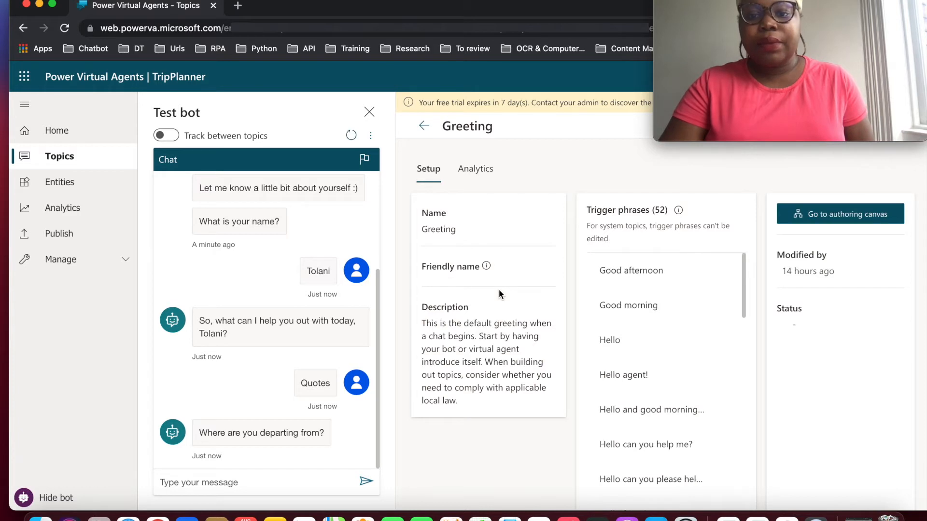
pyautogui.click(839, 214)
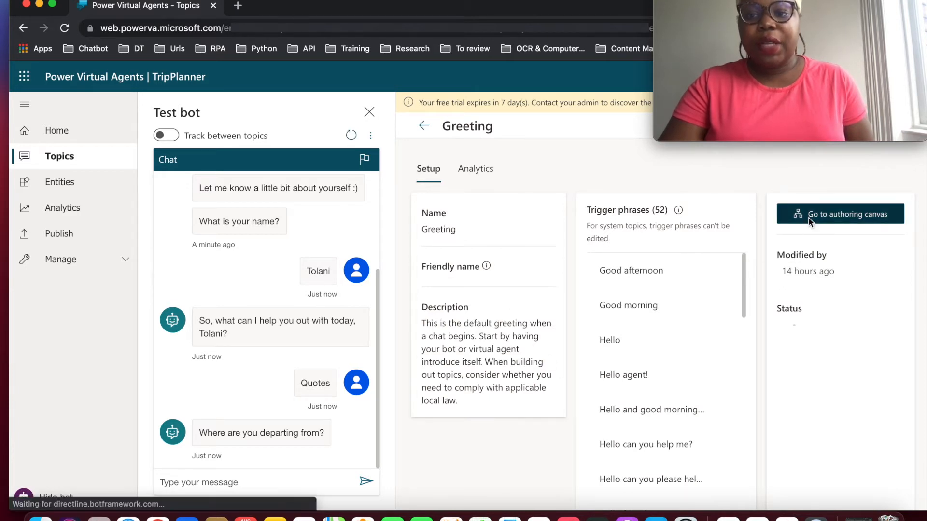
pyautogui.click(839, 214)
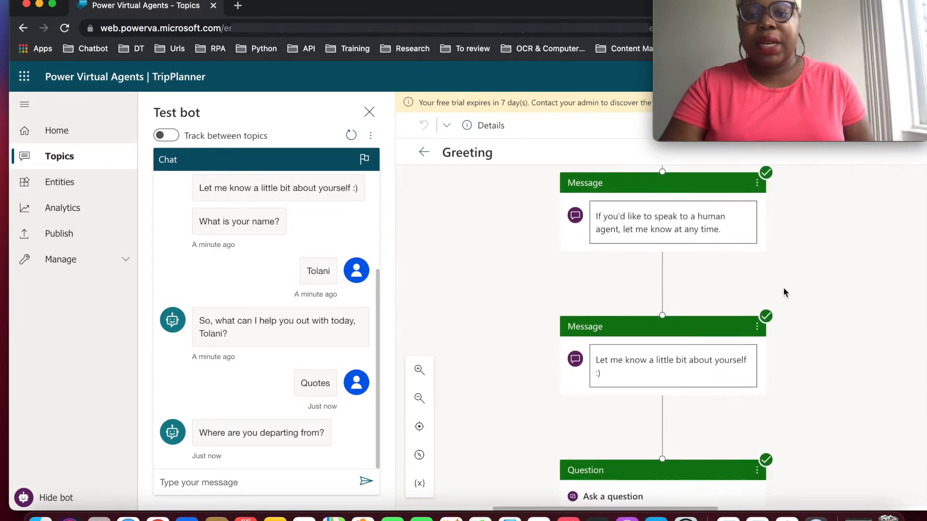
# Step: Bring up the Username variable's properties from the name question node
pyautogui.scroll(-3)
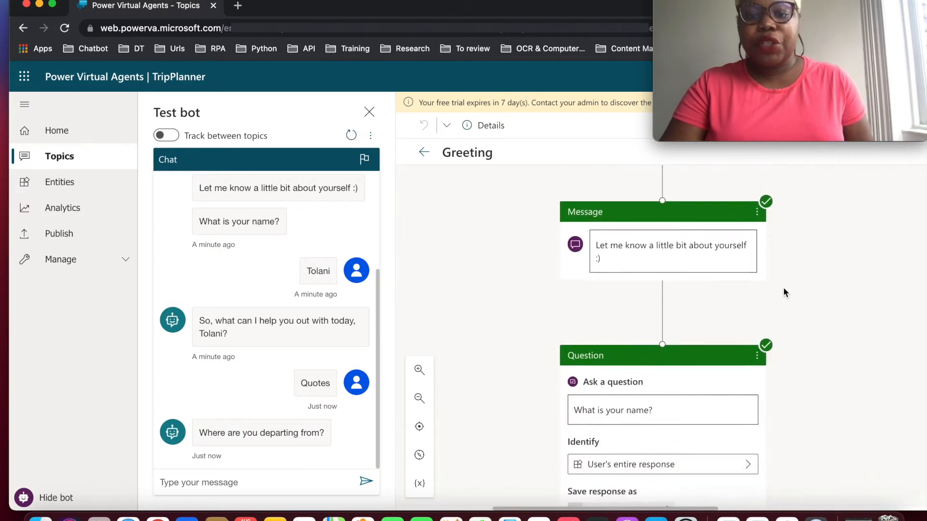
pyautogui.scroll(-3)
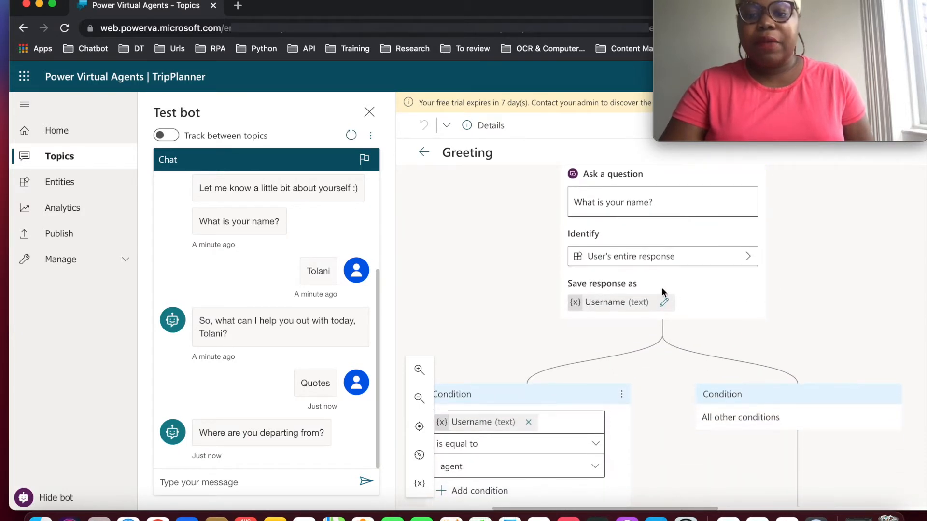
pyautogui.click(618, 302)
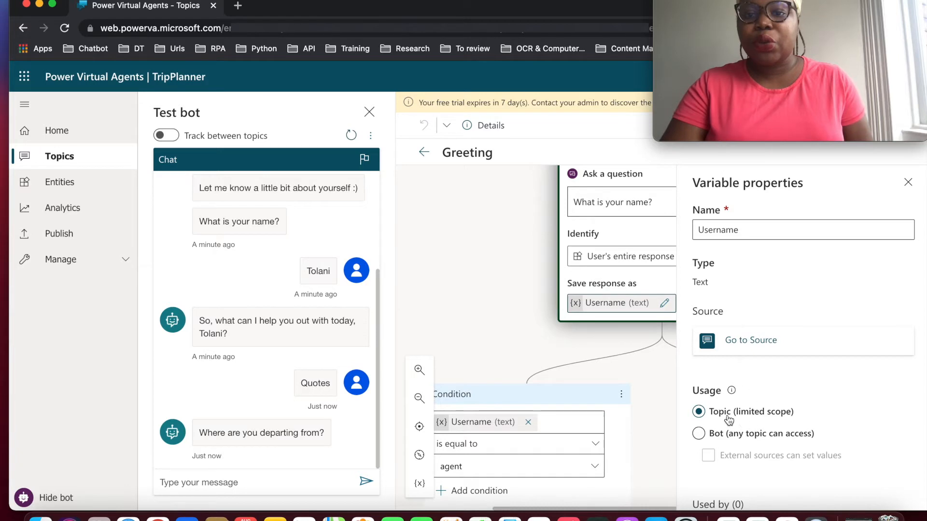
# Step: Set Username usage to Bot (any topic can access) as bot.Username and save the Greeting topic
pyautogui.click(697, 433)
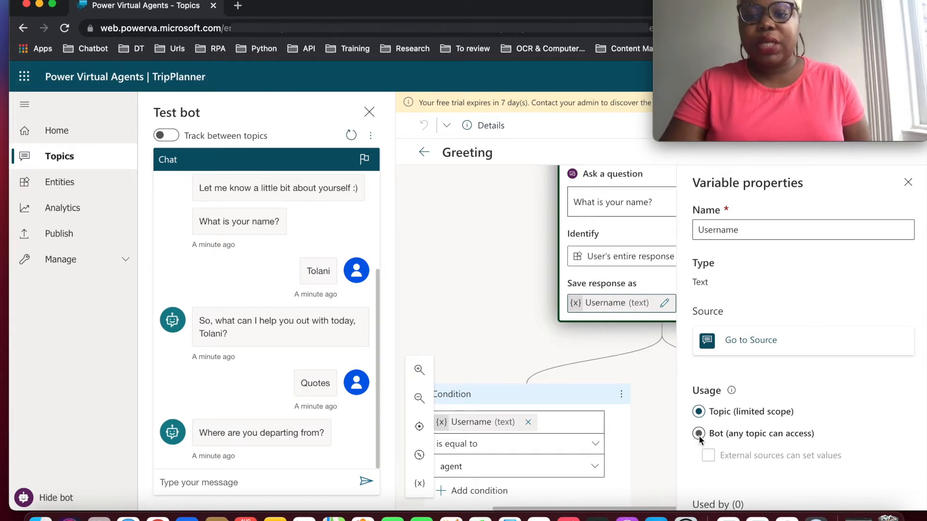
pyautogui.click(698, 433)
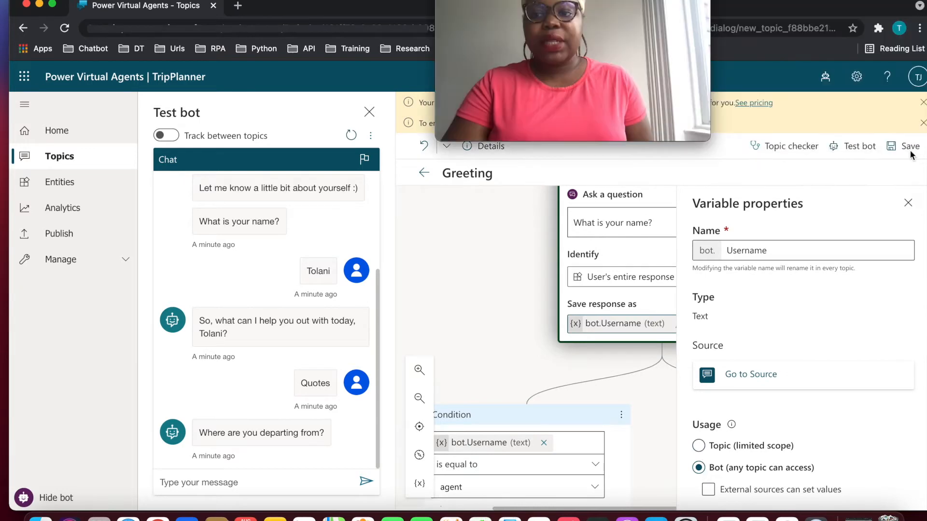
pyautogui.click(910, 145)
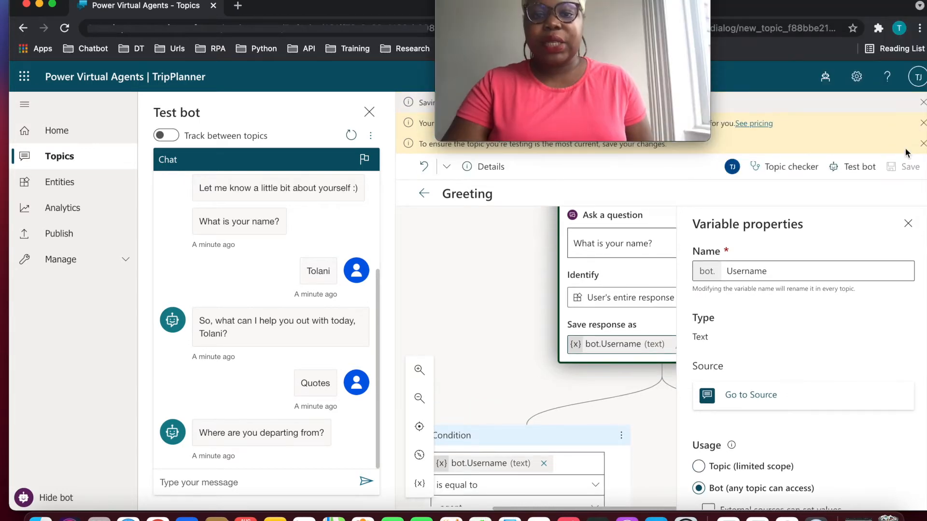
pyautogui.click(907, 223)
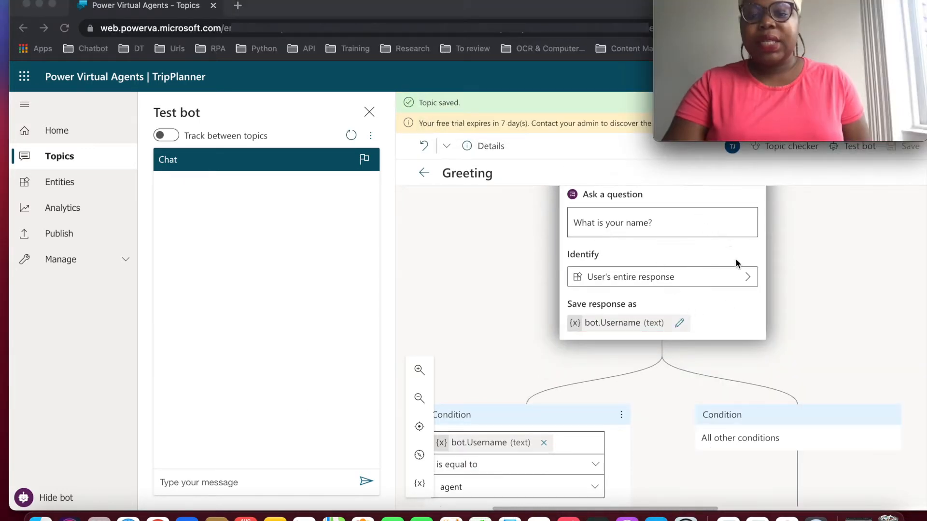
pyautogui.moveTo(685, 306)
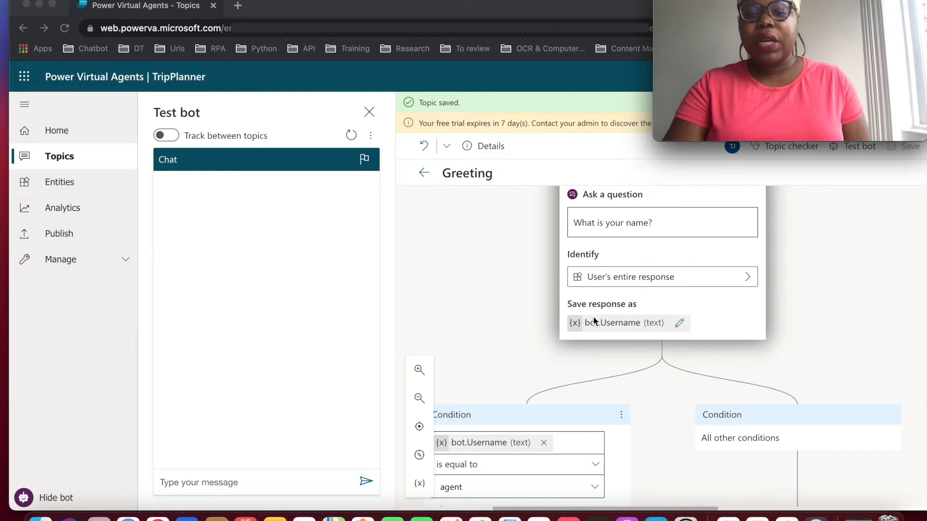
pyautogui.moveTo(618, 336)
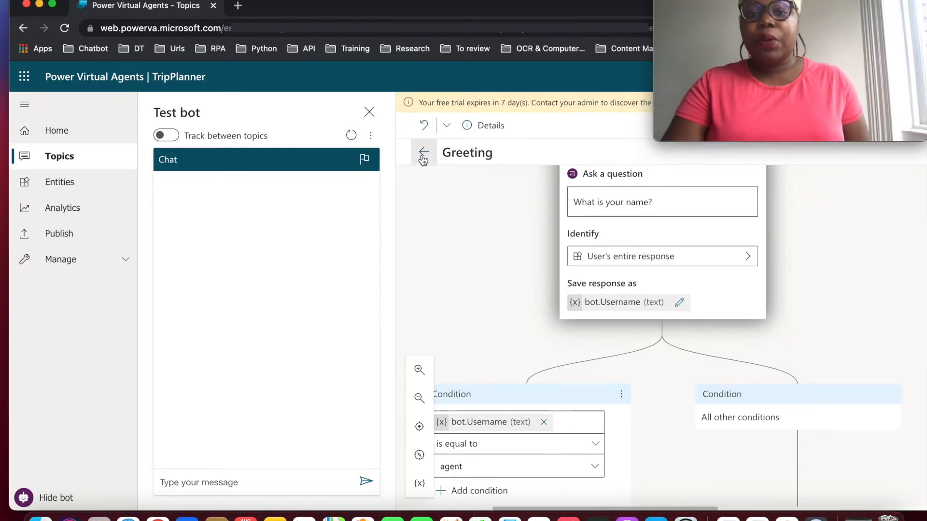
# Step: Go to the Quotes topic's authoring canvas and edit the departure question text
pyautogui.click(423, 153)
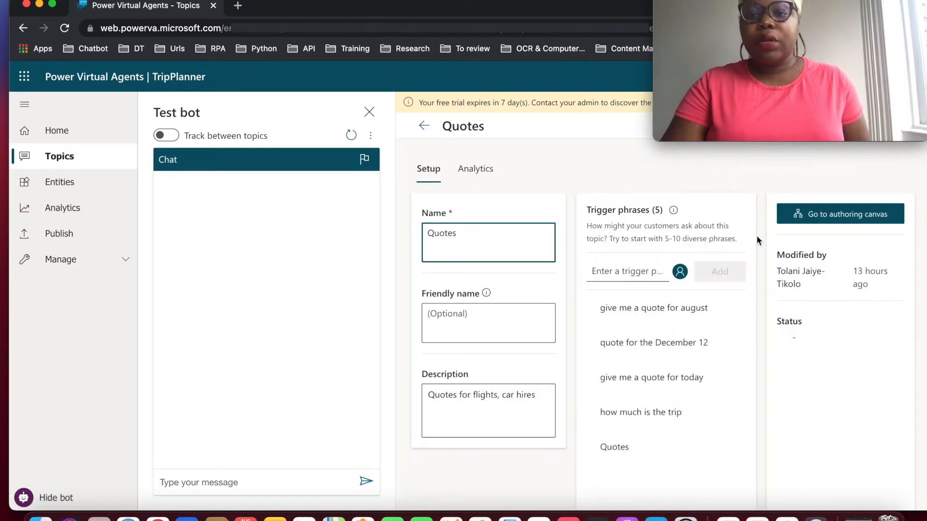
pyautogui.click(838, 214)
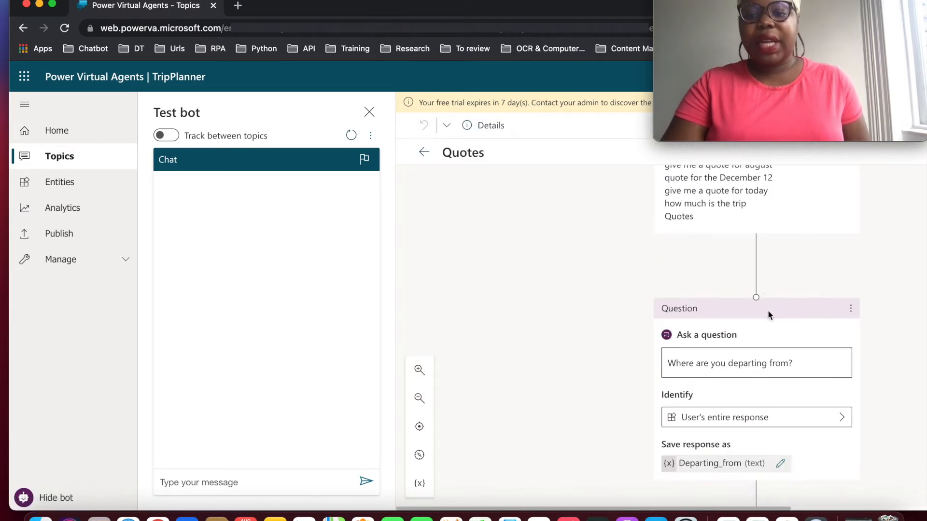
pyautogui.click(756, 362)
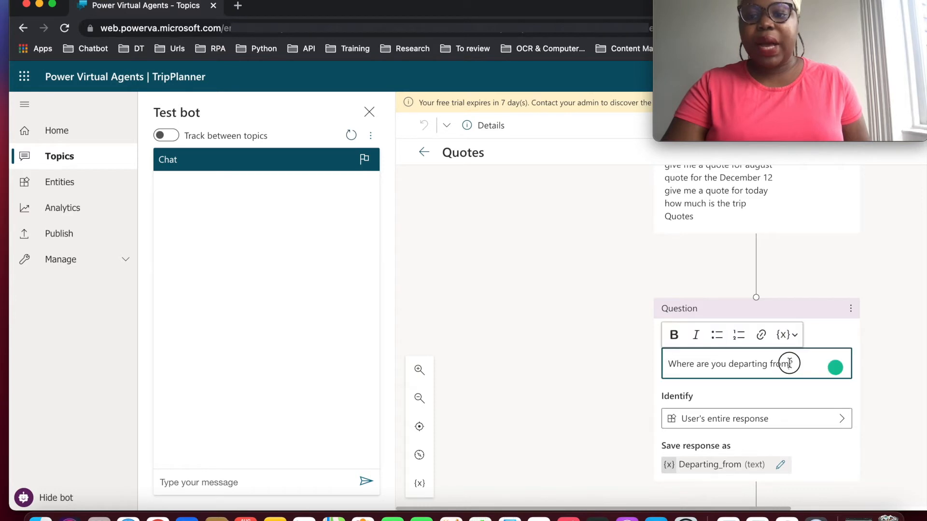
pyautogui.moveTo(783, 335)
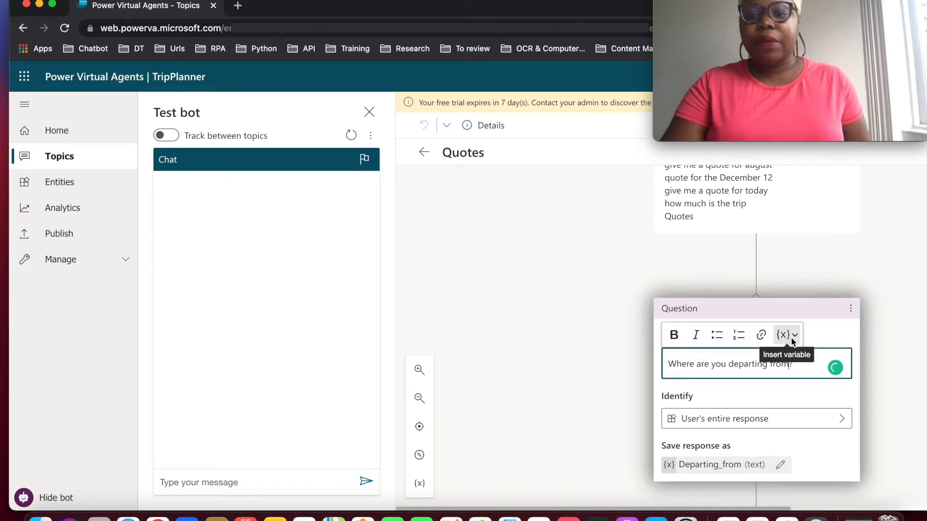
# Step: Insert bot.Username into the departure question and save the Quotes topic
pyautogui.click(782, 334)
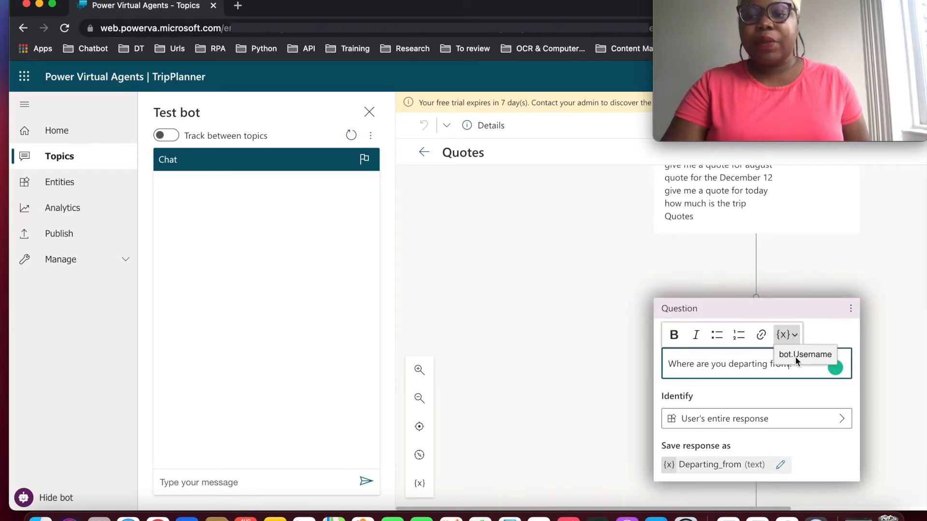
pyautogui.click(804, 354)
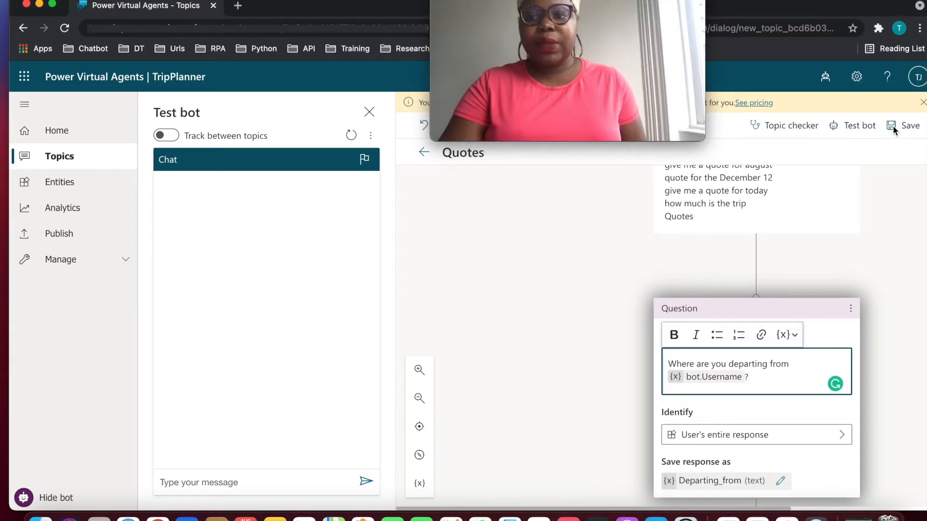
pyautogui.click(908, 126)
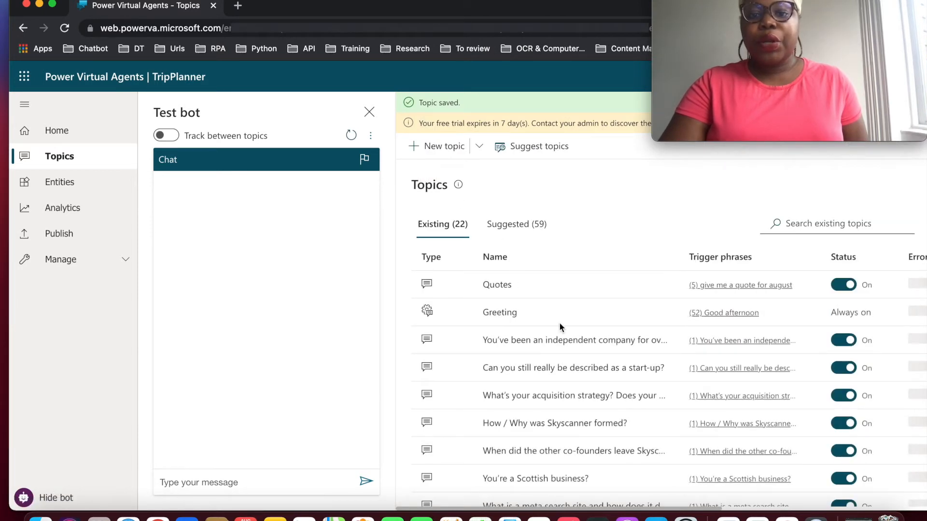
# Step: Go to the Ask A Question topic's authoring canvas
pyautogui.scroll(-3)
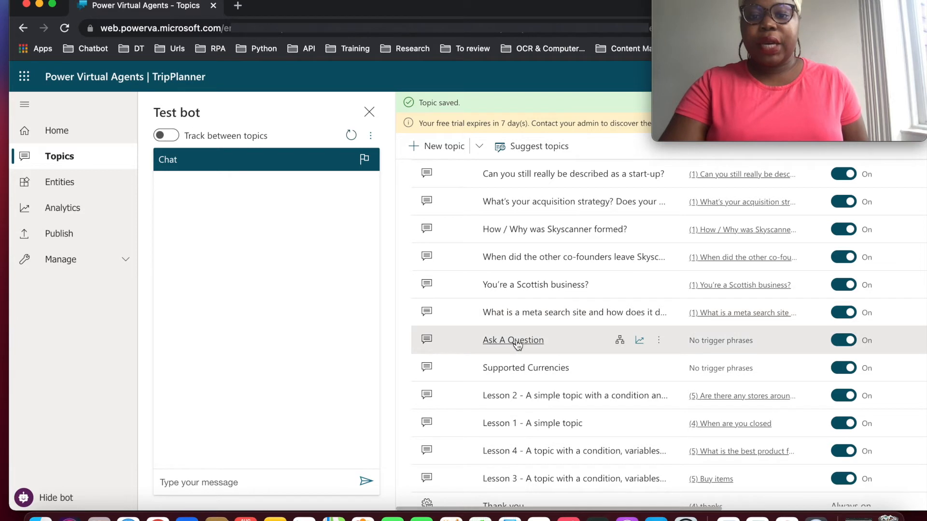
pyautogui.click(512, 340)
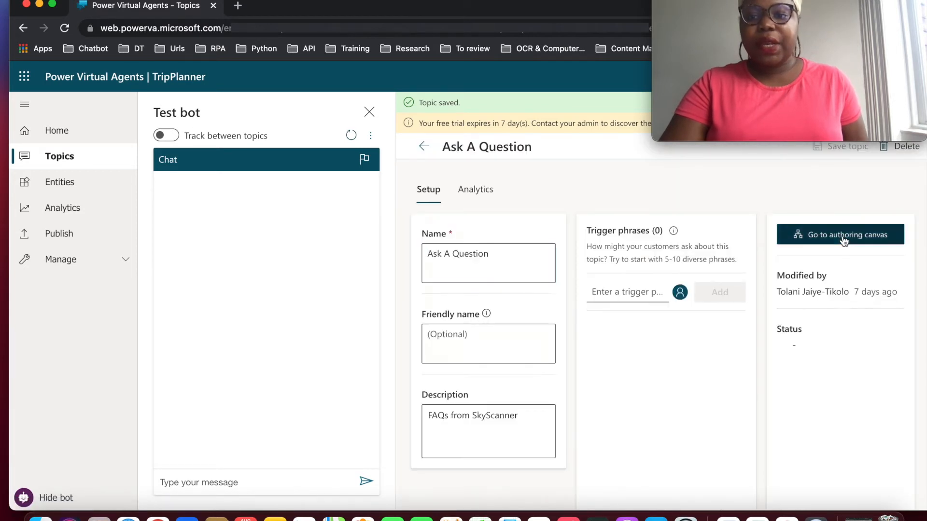
pyautogui.click(840, 235)
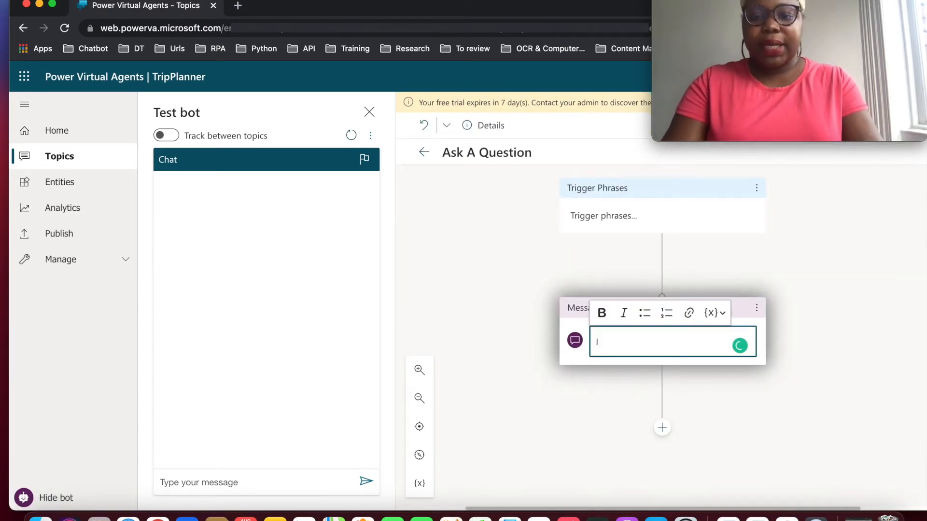
# Step: Insert bot.Username into the "I'm listening :)" message and save the topic
pyautogui.click(716, 313)
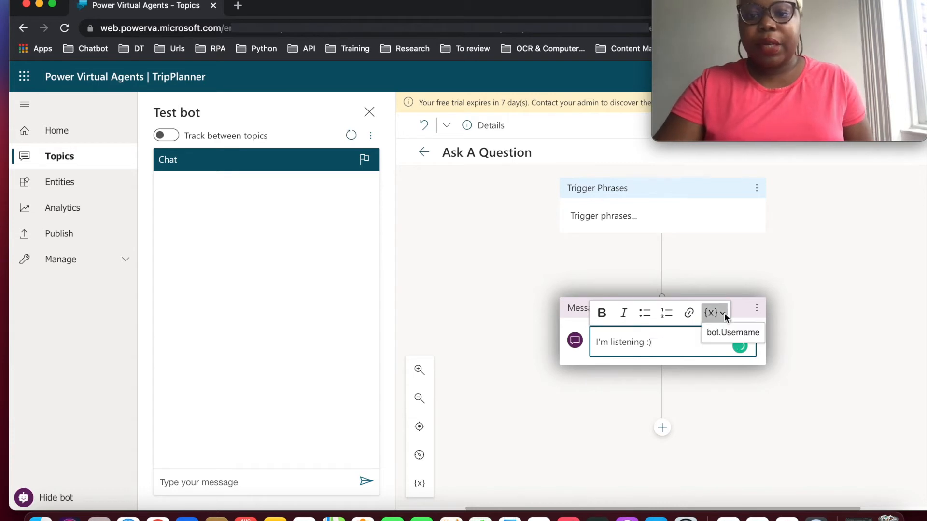
pyautogui.click(732, 332)
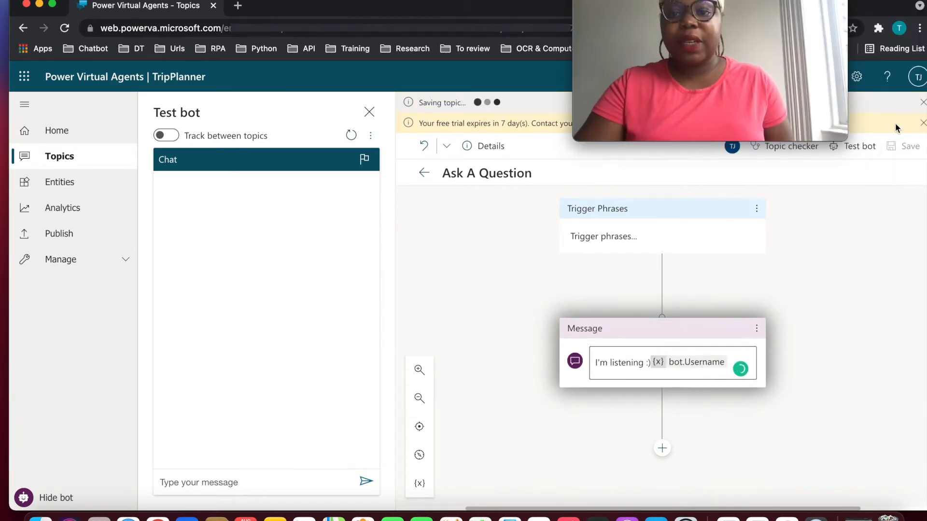
pyautogui.click(424, 173)
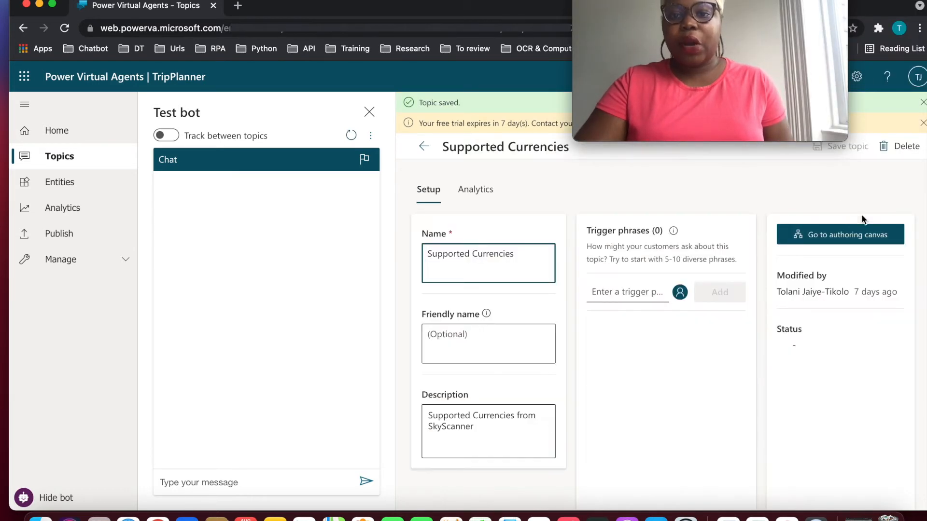
# Step: Write the Supported Currencies message listing USD, EUR, GBP and asking about a full listing
pyautogui.click(839, 233)
pyautogui.write('Hello')
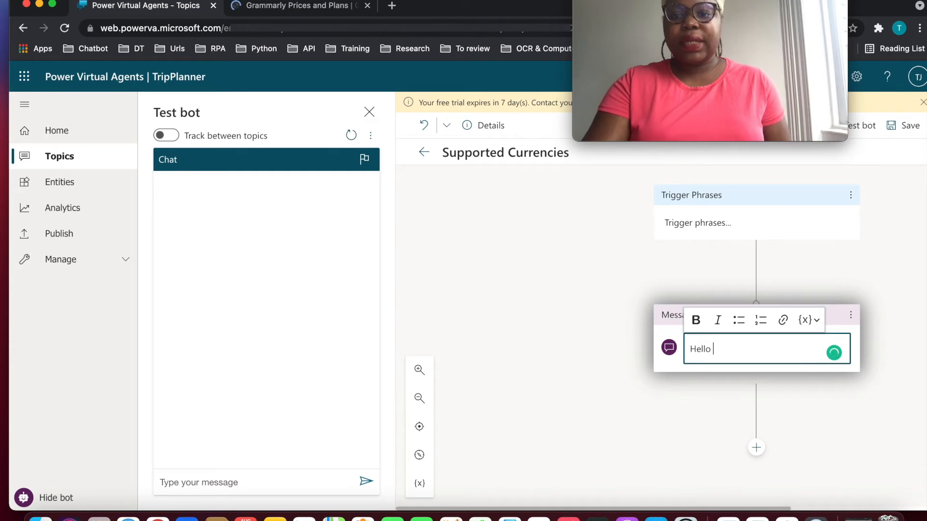
pyautogui.write('W')
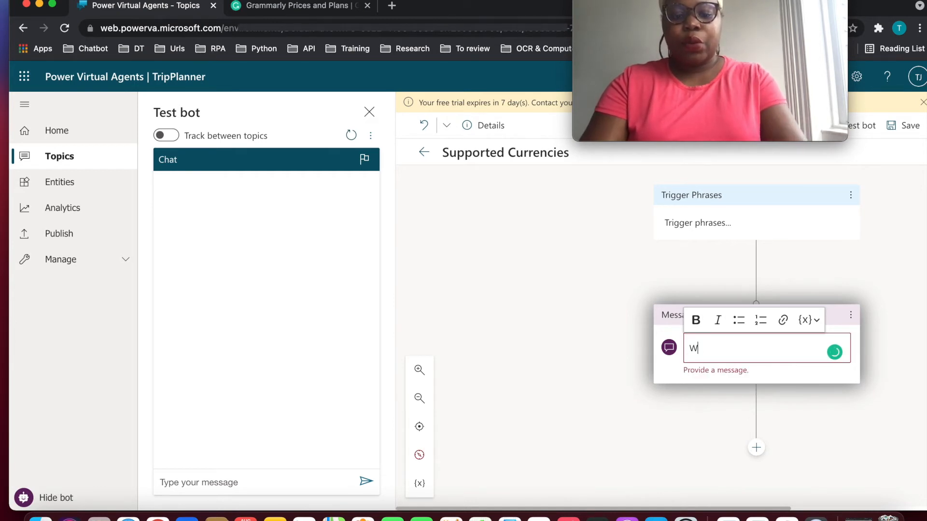
pyautogui.write('e support')
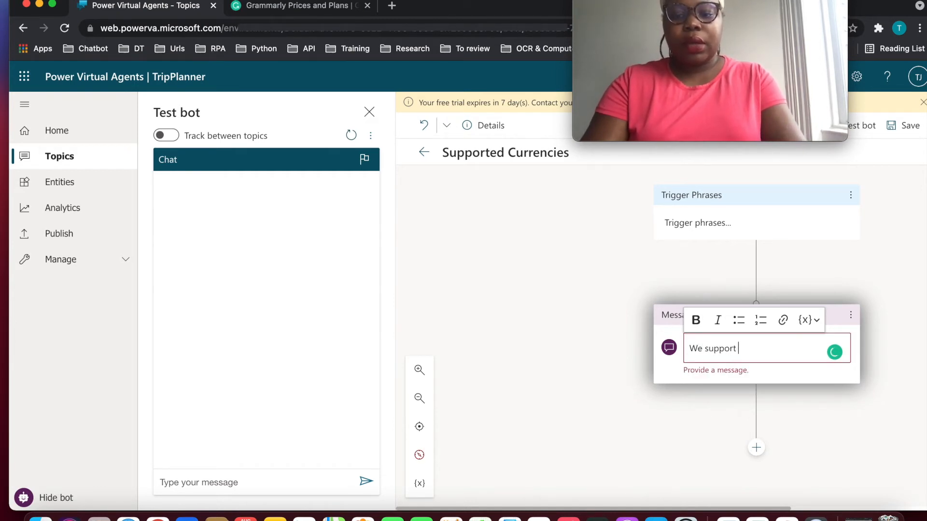
pyautogui.write('major cu')
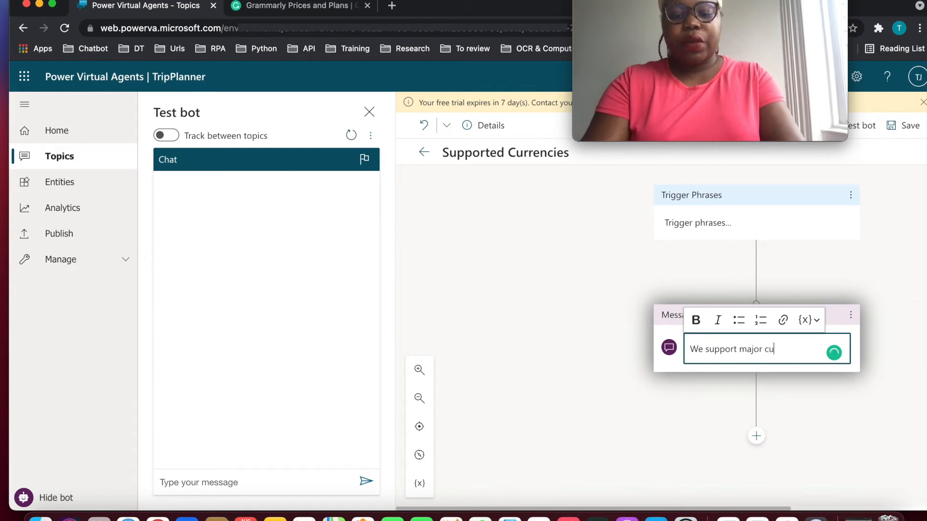
pyautogui.write('rrencies including USD')
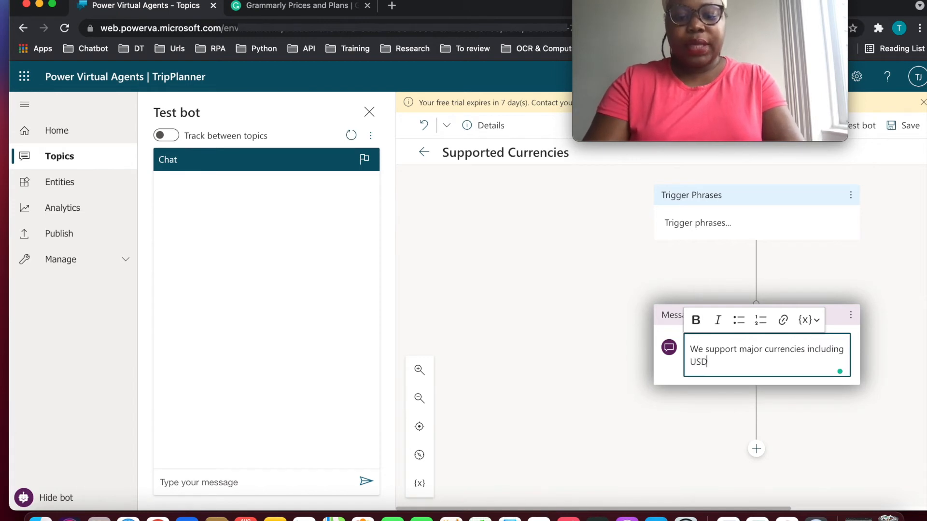
pyautogui.write(', EUR')
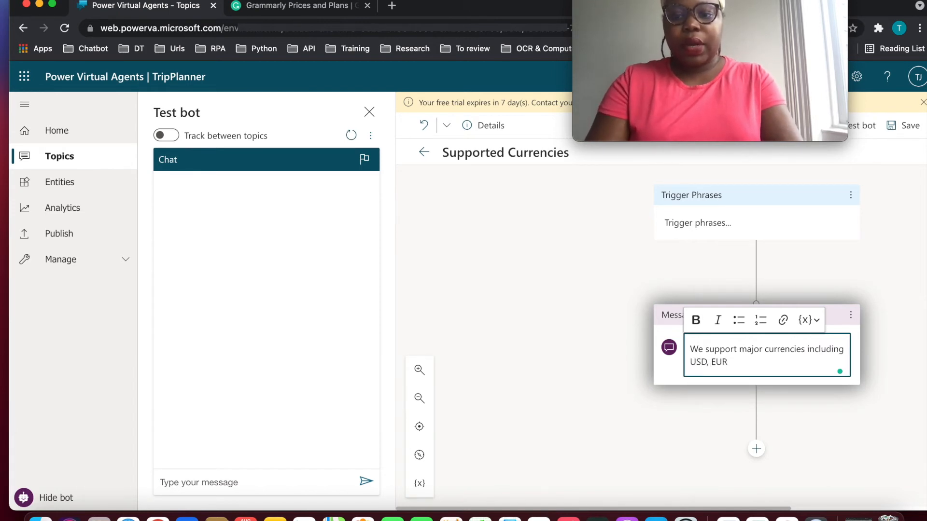
pyautogui.write(', GBP')
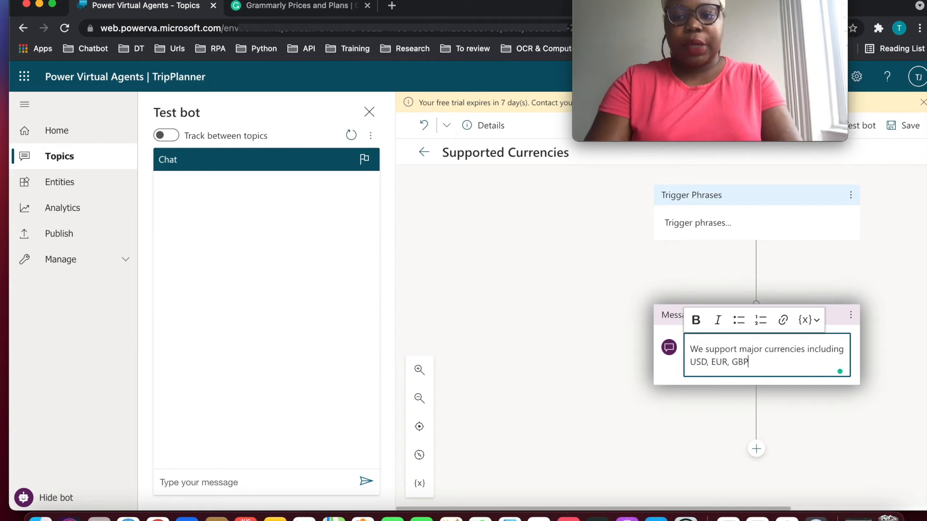
pyautogui.write('.')
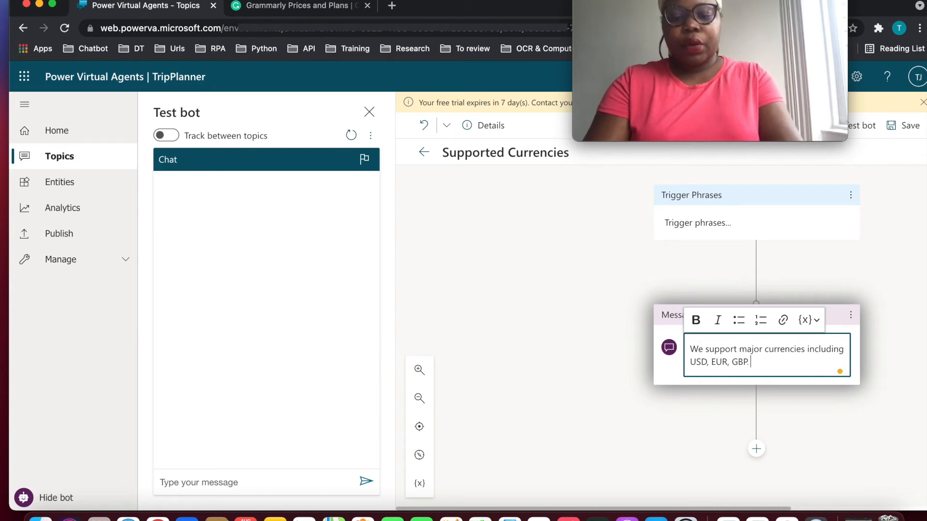
pyautogui.write('Would you')
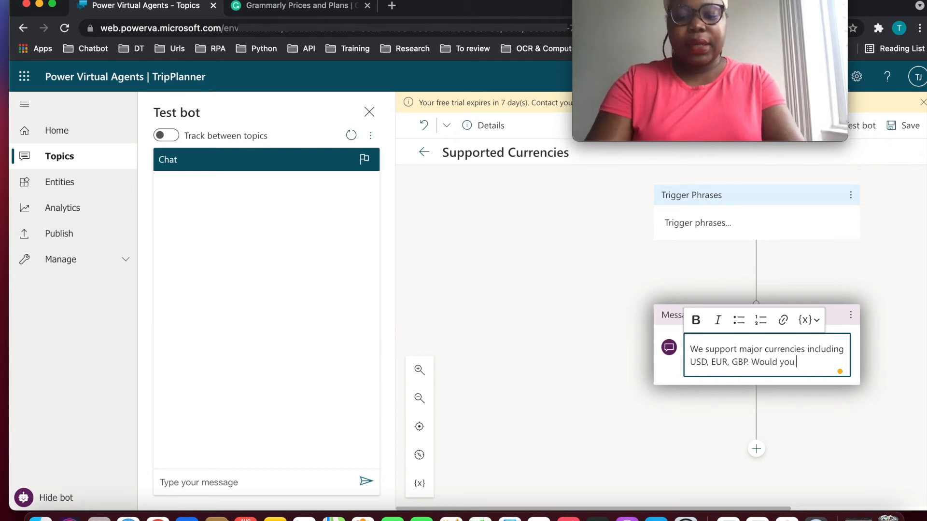
pyautogui.write('like a full')
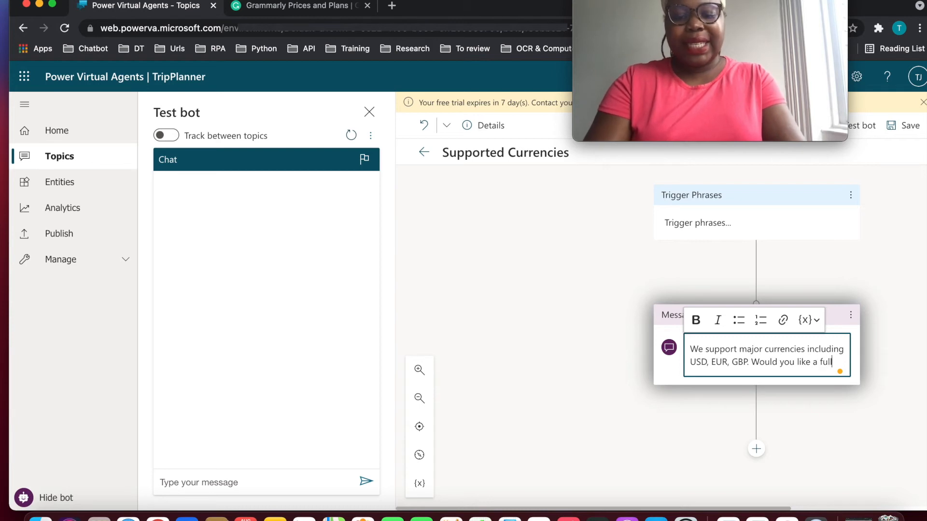
pyautogui.write('listing')
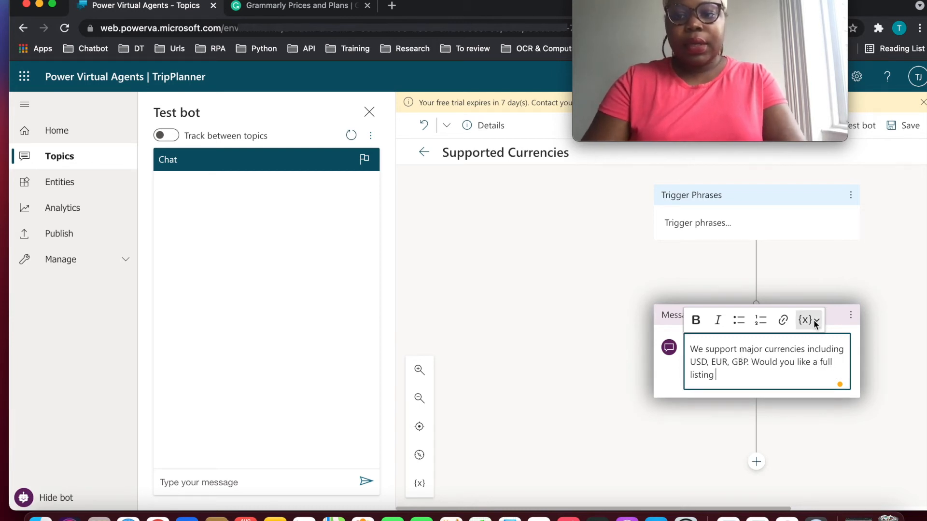
# Step: Insert bot.Username after the currencies message
pyautogui.click(809, 320)
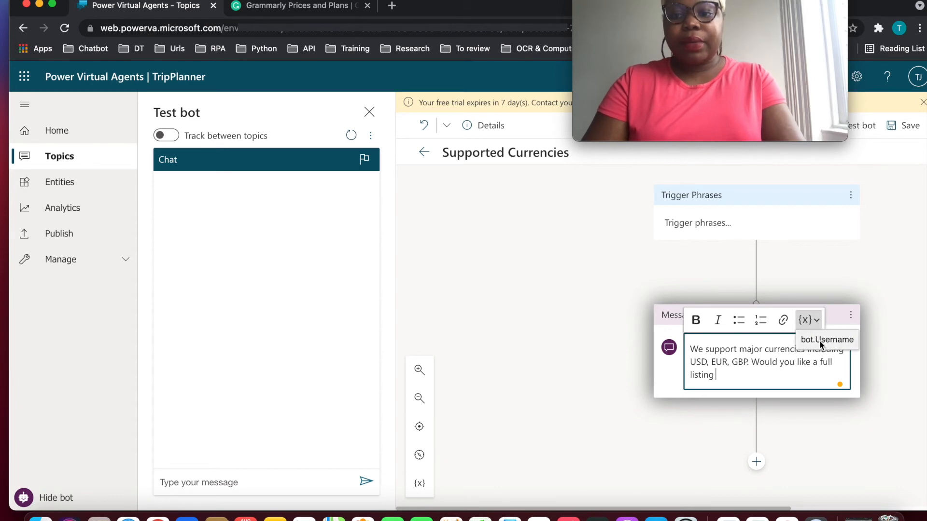
pyautogui.click(826, 339)
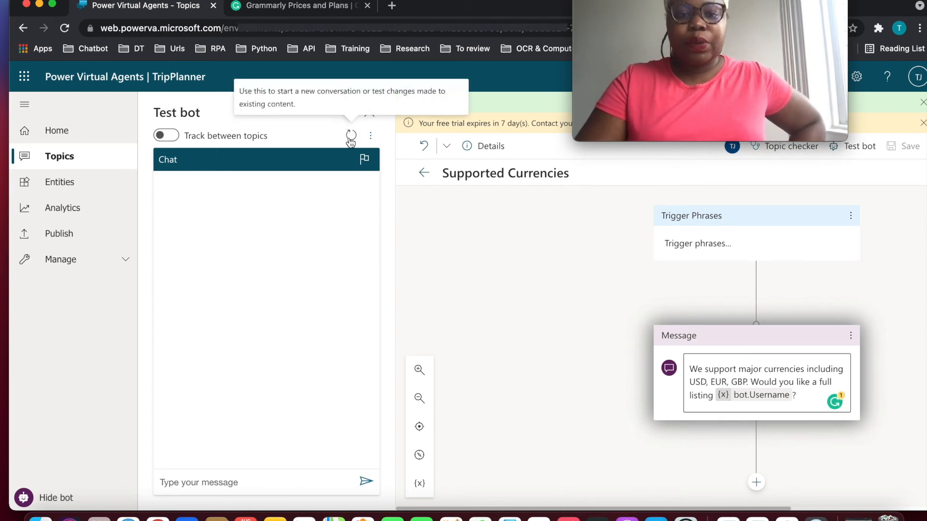
# Step: Restart the test chat as Tolani and choose the Ask A Question suggestion
pyautogui.click(907, 146)
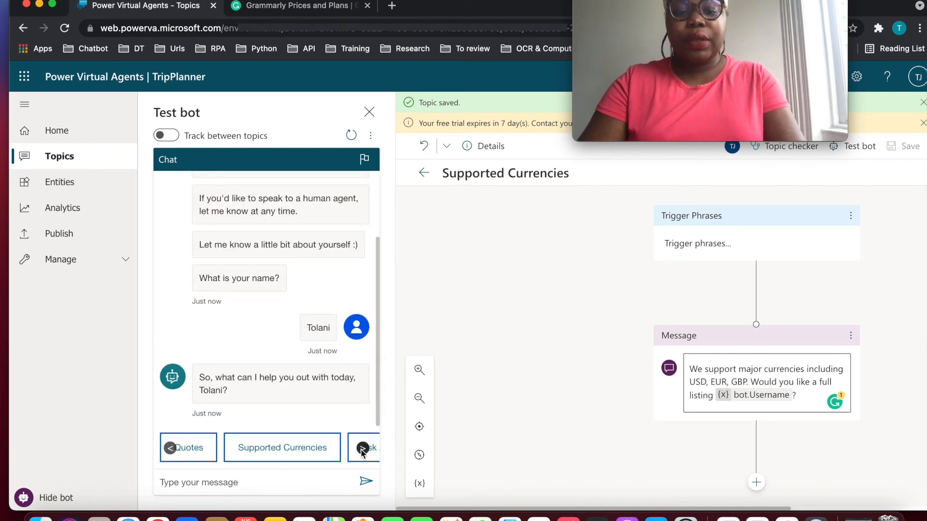
pyautogui.click(364, 447)
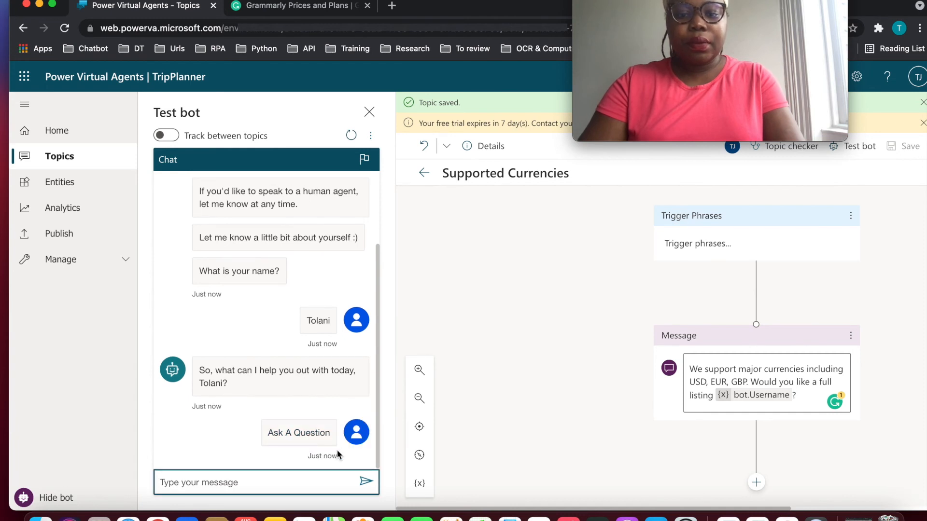